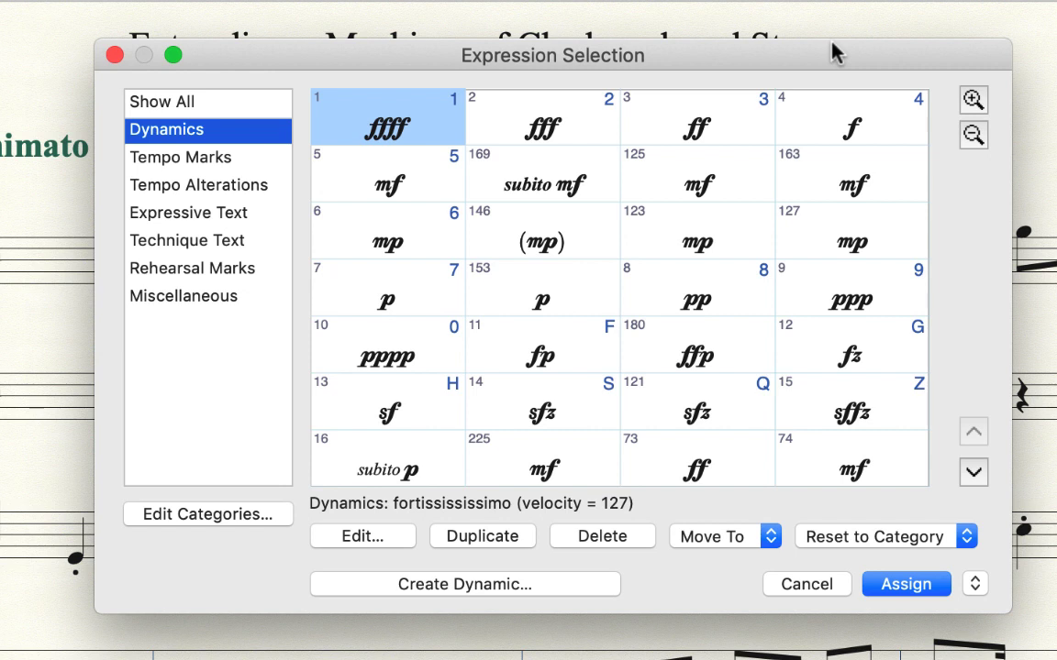
# Step: Review the dynamics' metatool keys — fff 2, ff 3, f 4, mf 5, mp 6, p 7 — and close without changes
pyautogui.click(859, 125)
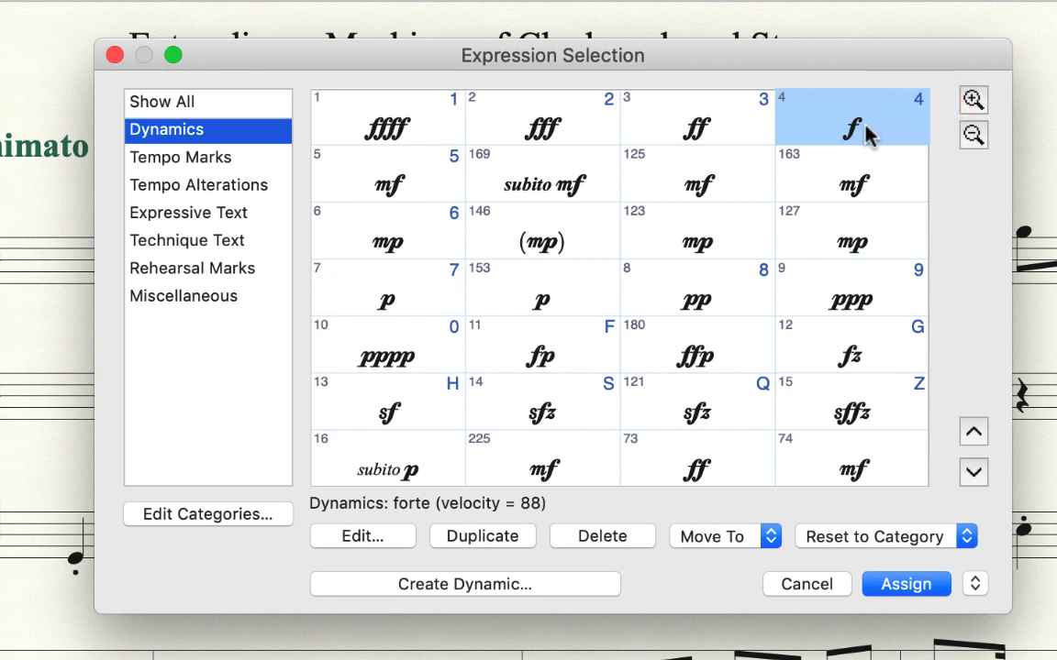
pyautogui.click(387, 183)
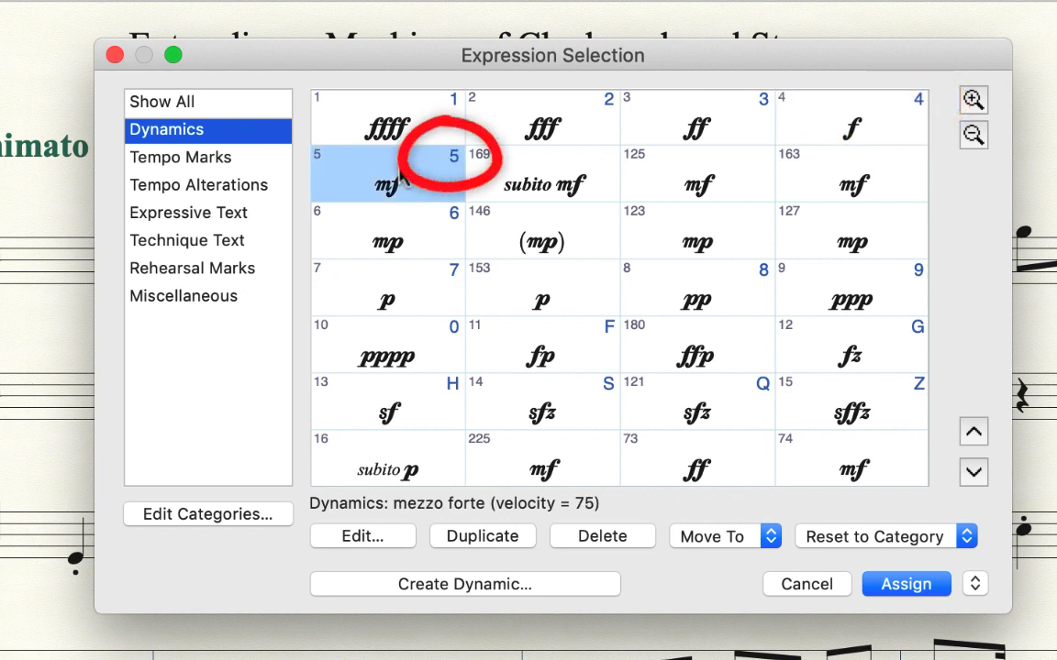
pyautogui.click(388, 242)
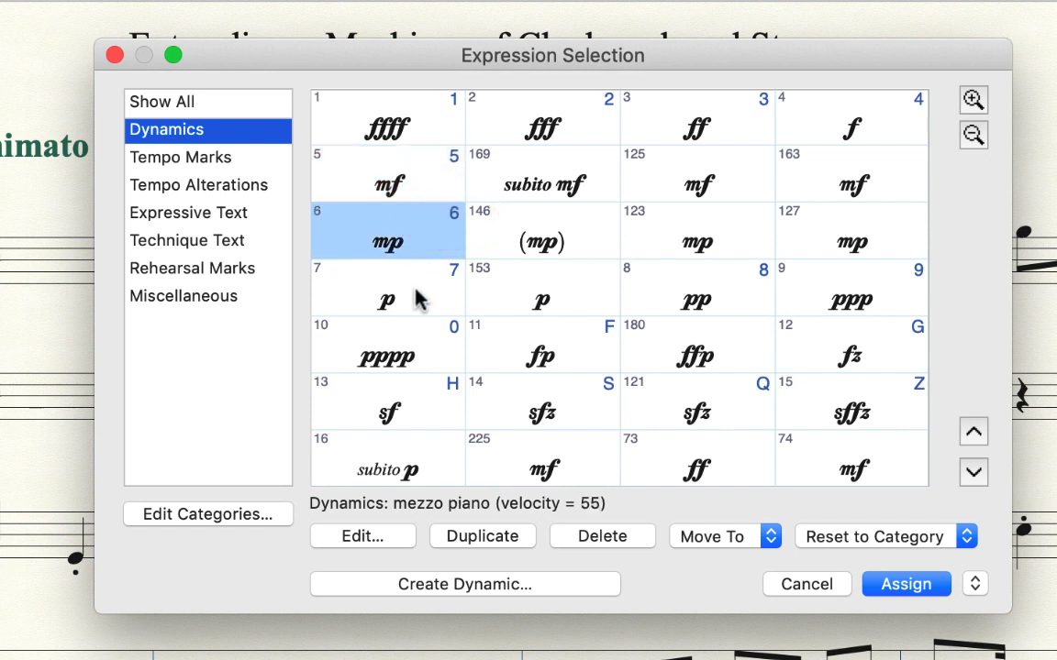
pyautogui.click(386, 297)
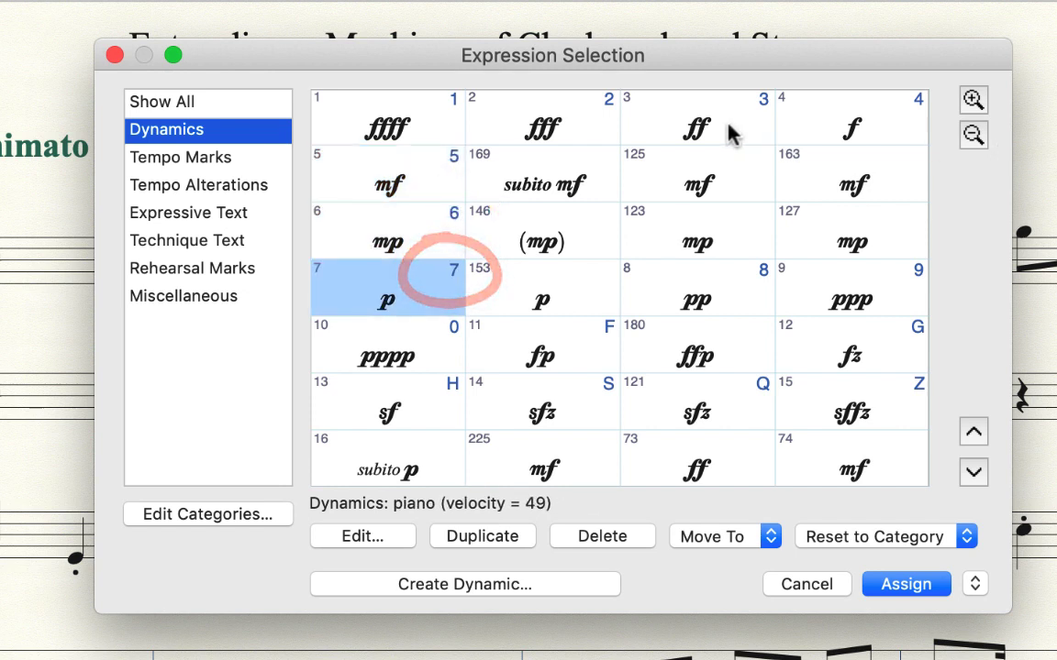
pyautogui.click(697, 126)
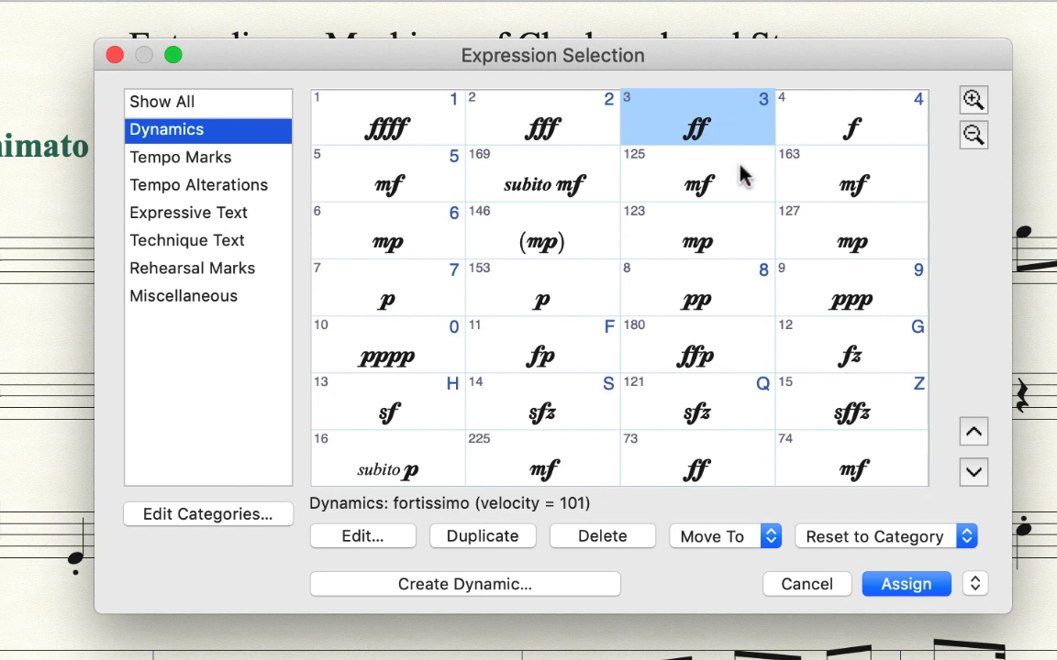
pyautogui.click(536, 126)
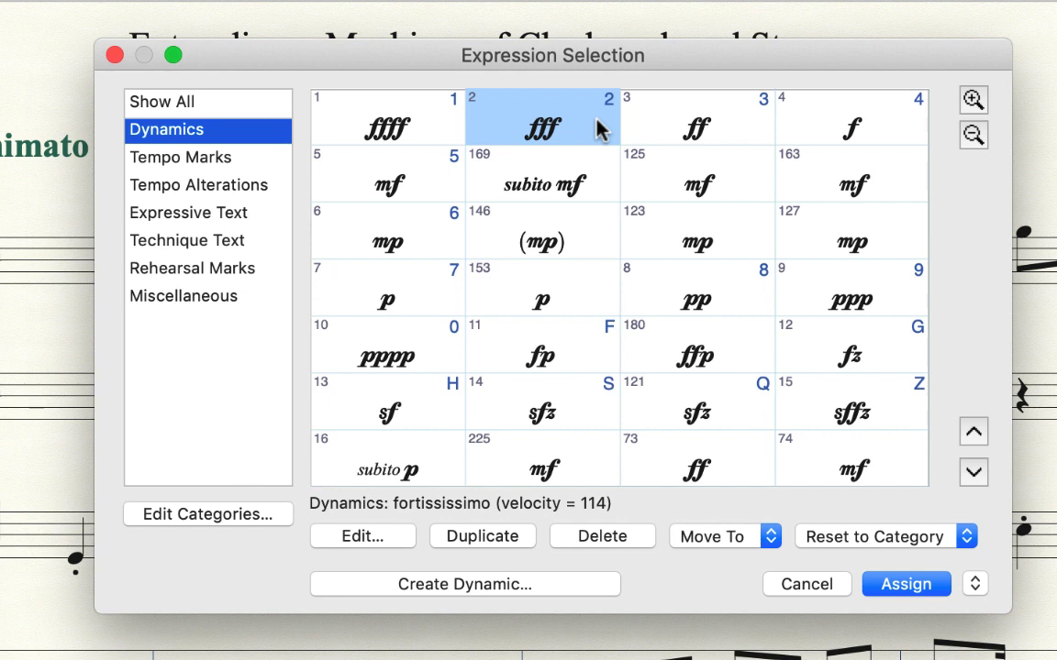
pyautogui.click(853, 125)
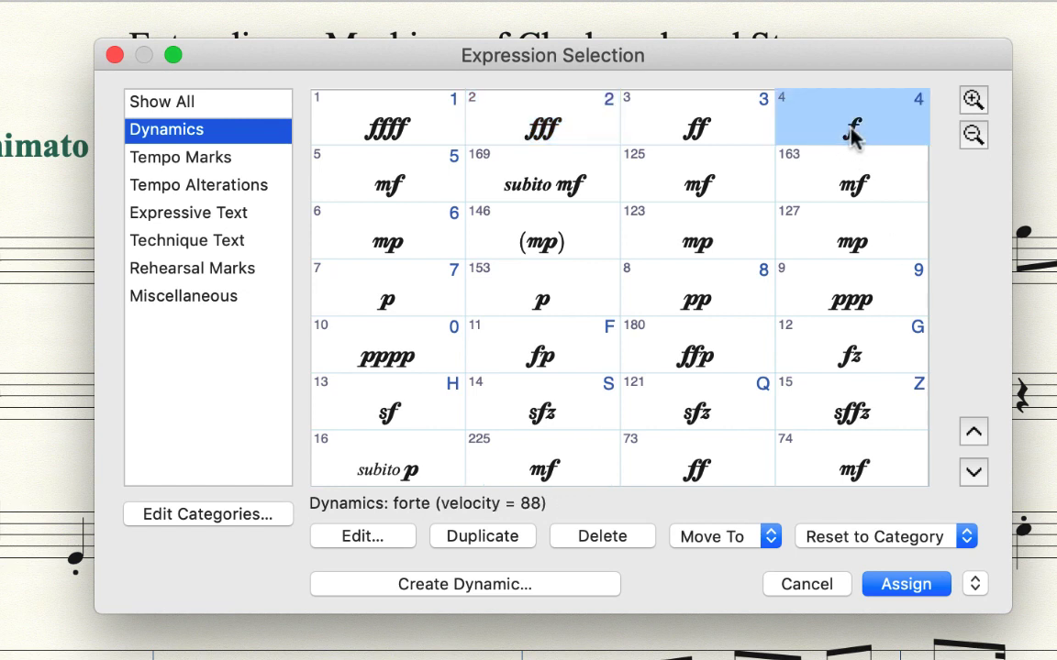
pyautogui.moveTo(895, 241)
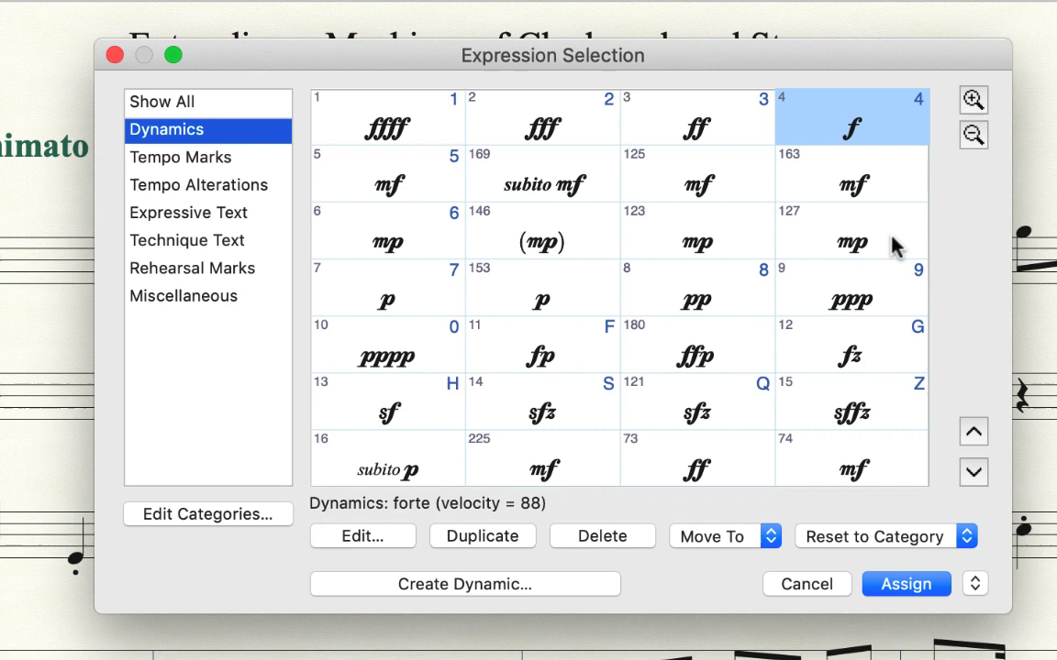
pyautogui.moveTo(616, 400)
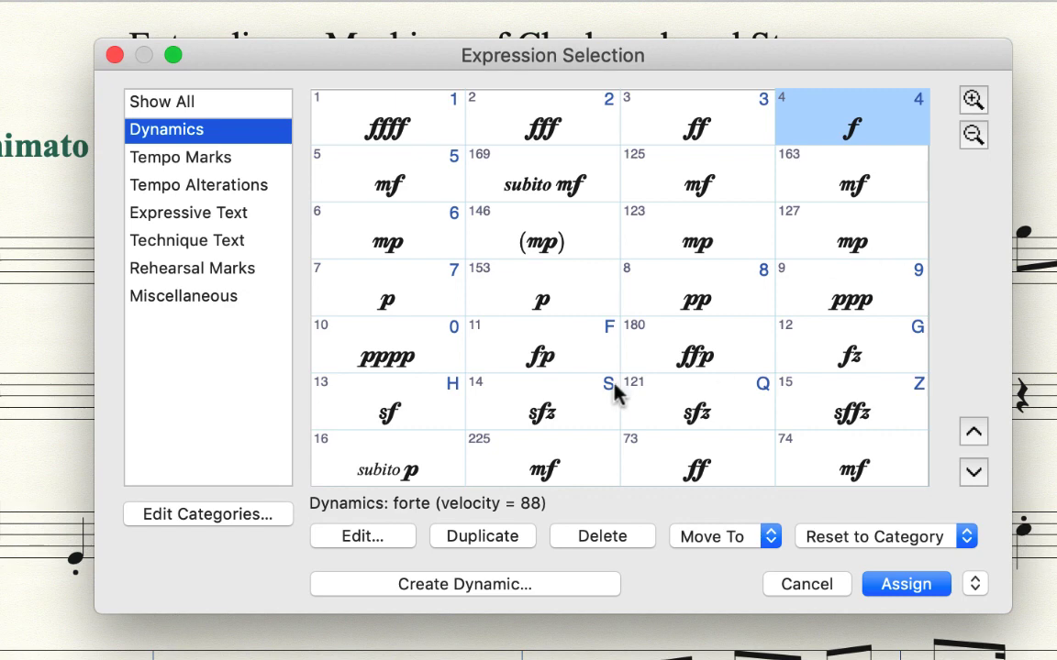
pyautogui.click(541, 352)
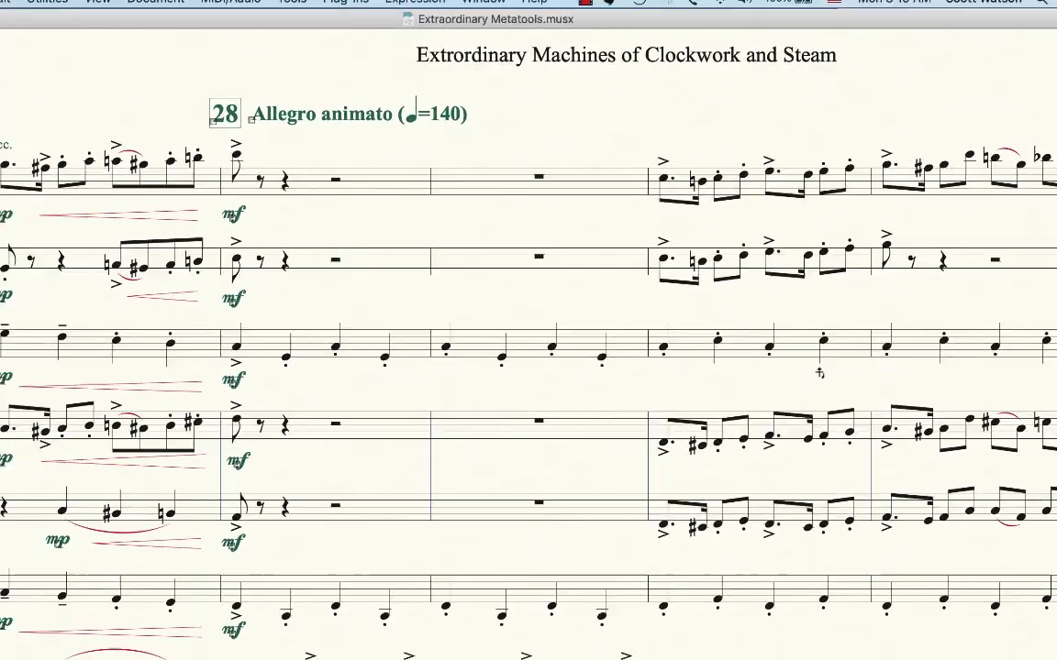
# Step: Reassign the F metatool from fp to the forte dynamic and confirm with Assign
pyautogui.press('shift+f')
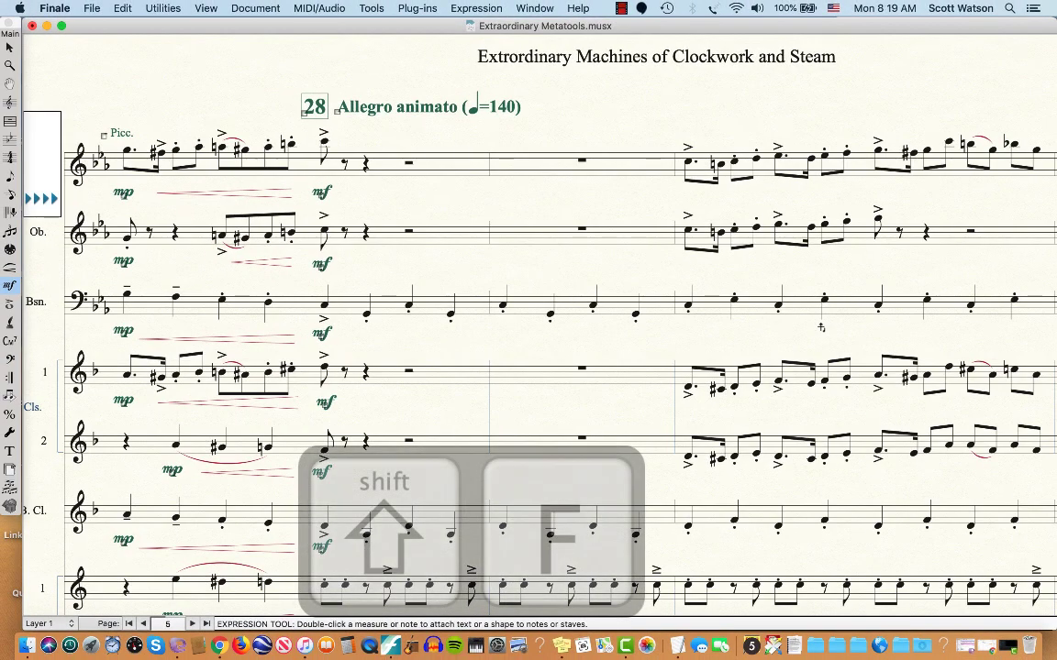
pyautogui.press('shift+f')
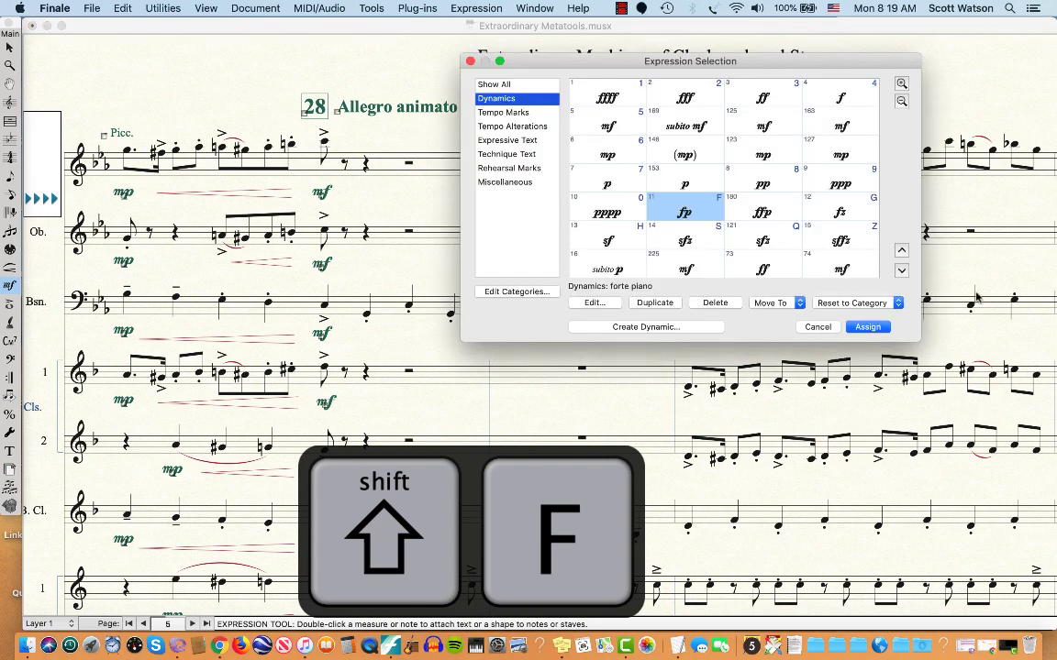
pyautogui.click(847, 99)
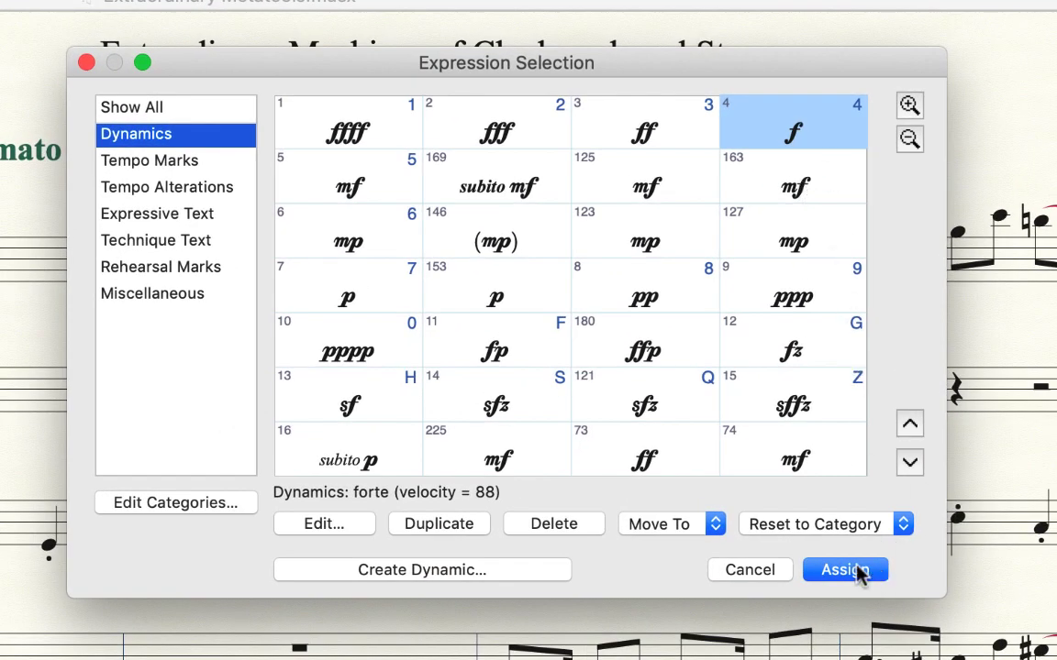
pyautogui.click(844, 569)
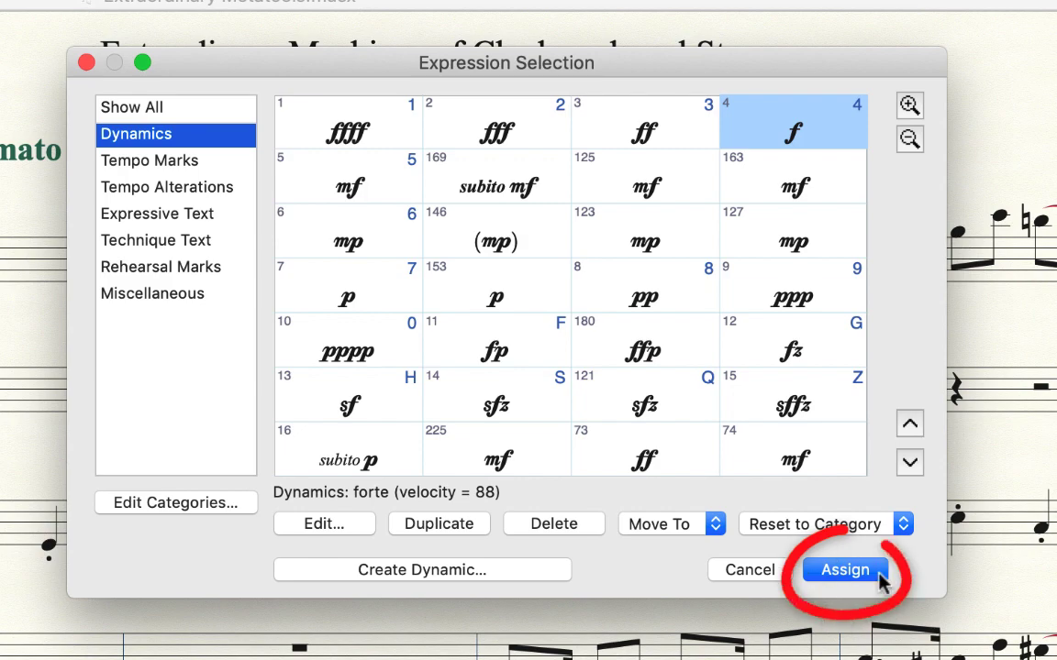
pyautogui.click(848, 570)
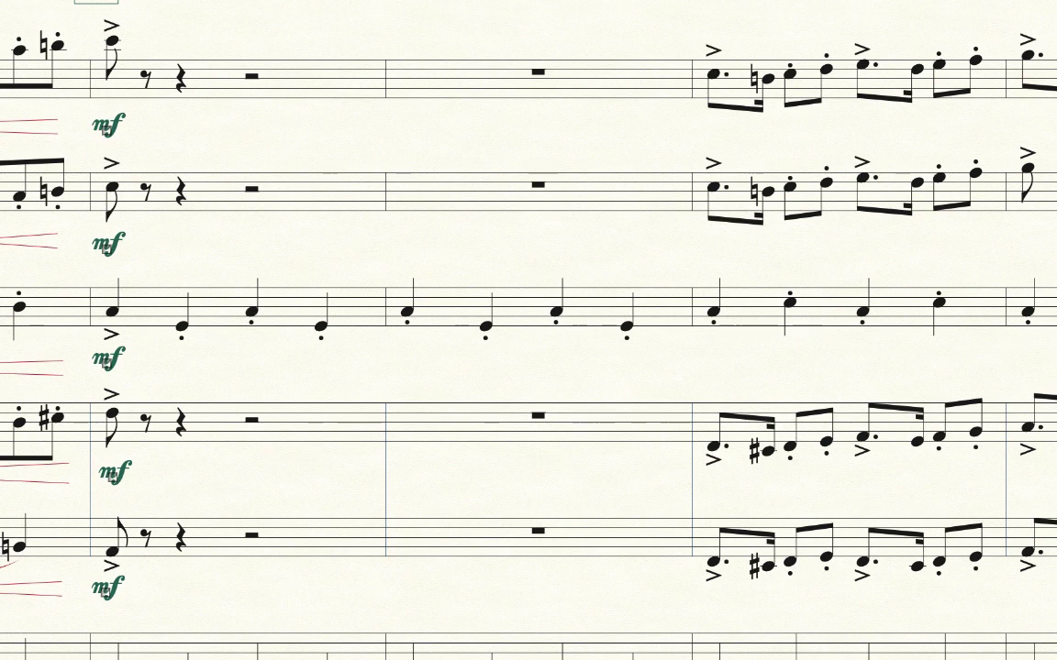
pyautogui.press('f')
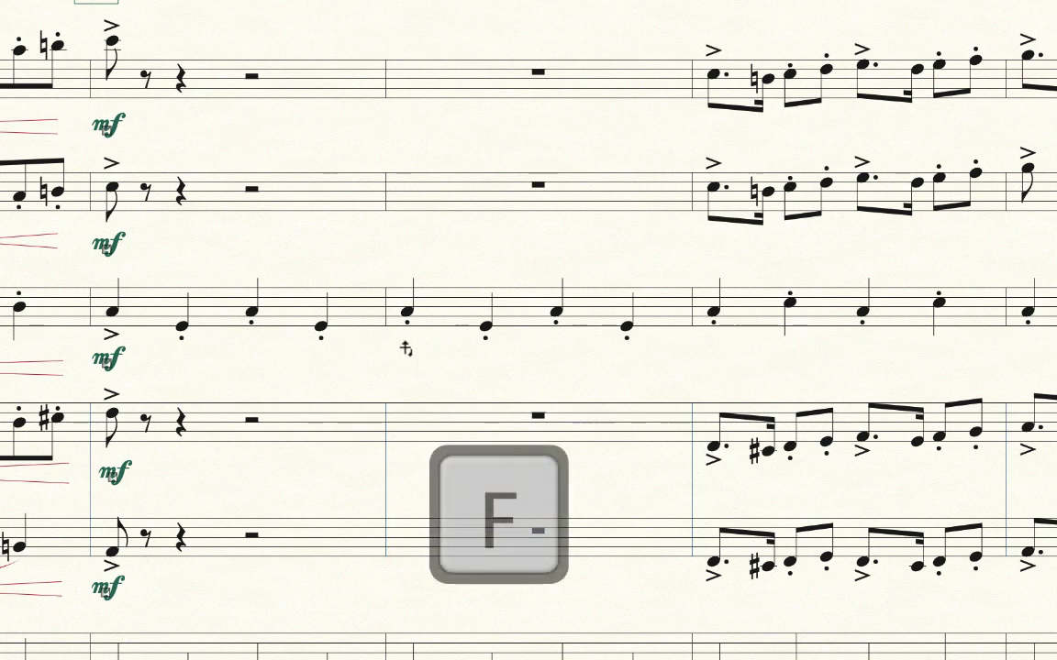
pyautogui.press('F')
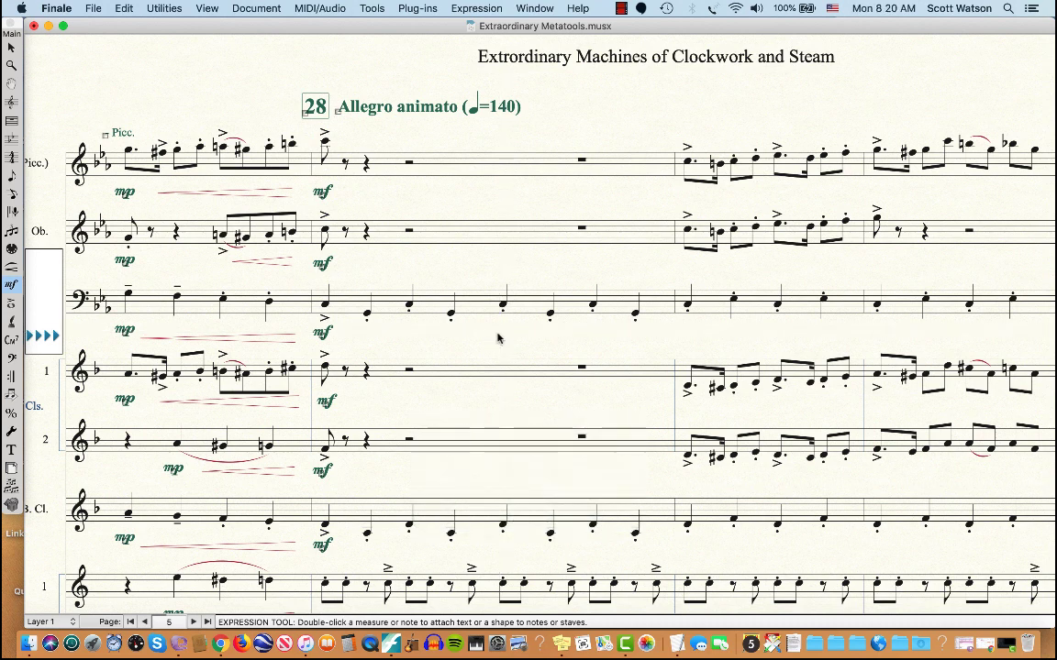
# Step: Attach a forte under the bassoon's first note in the second measure after mark 28
pyautogui.press('4')
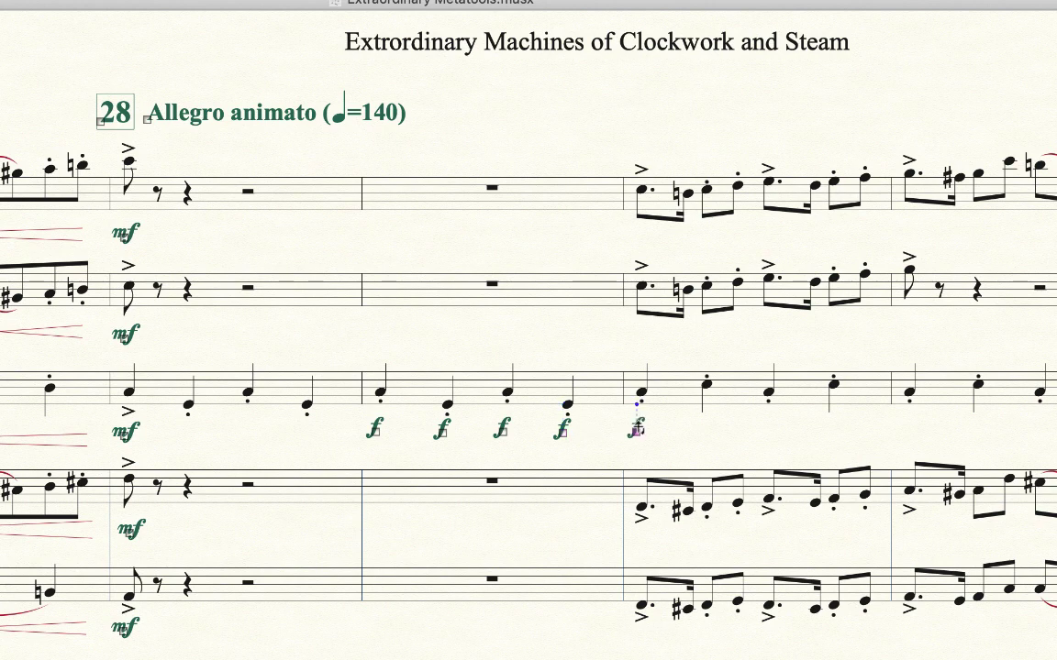
pyautogui.click(382, 426)
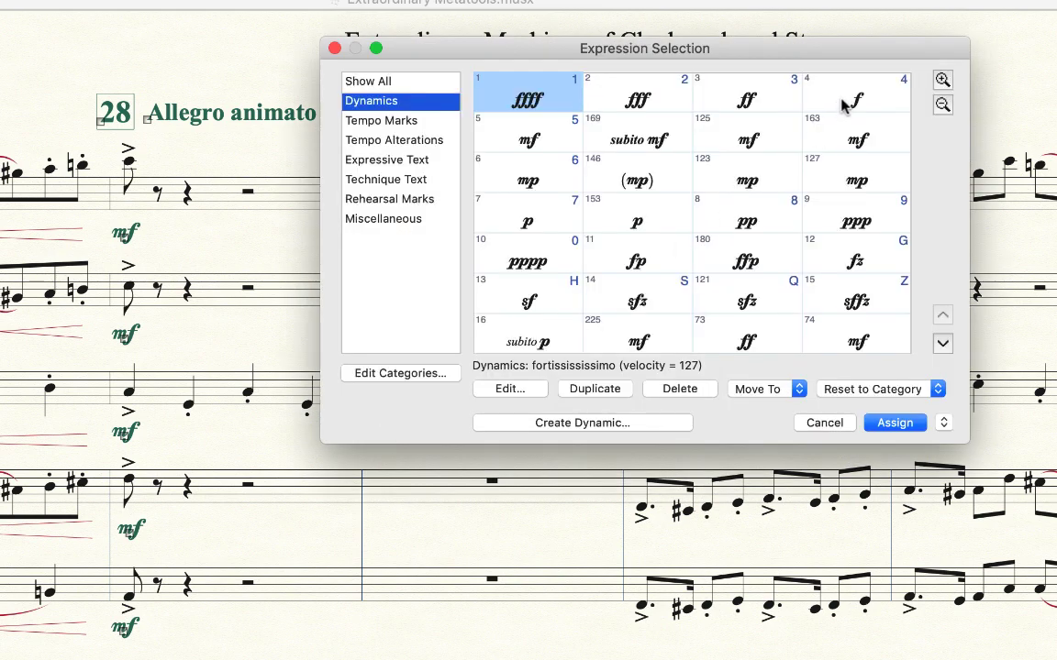
pyautogui.click(895, 422)
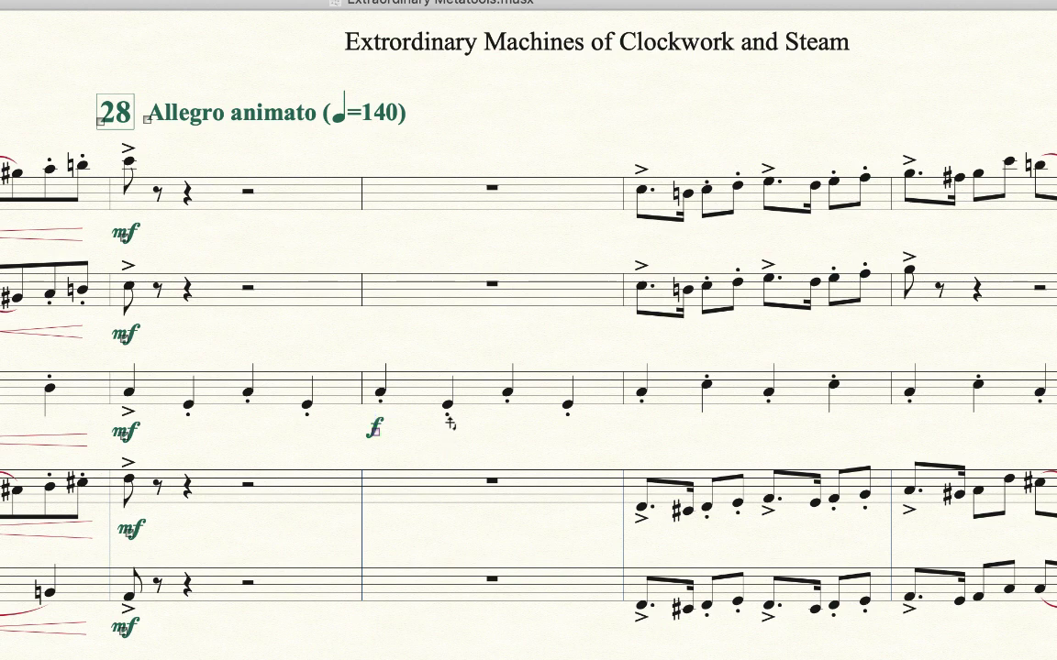
# Step: Add fp under the second bassoon note and sfz under the third with the F and S metatools
pyautogui.press('f')
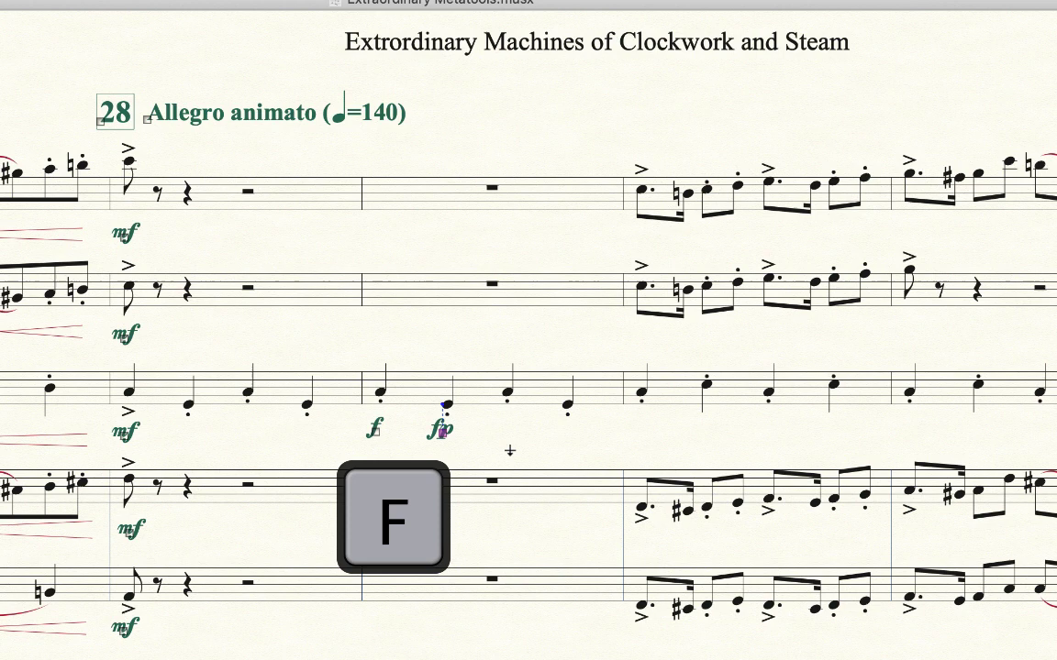
pyautogui.press('s')
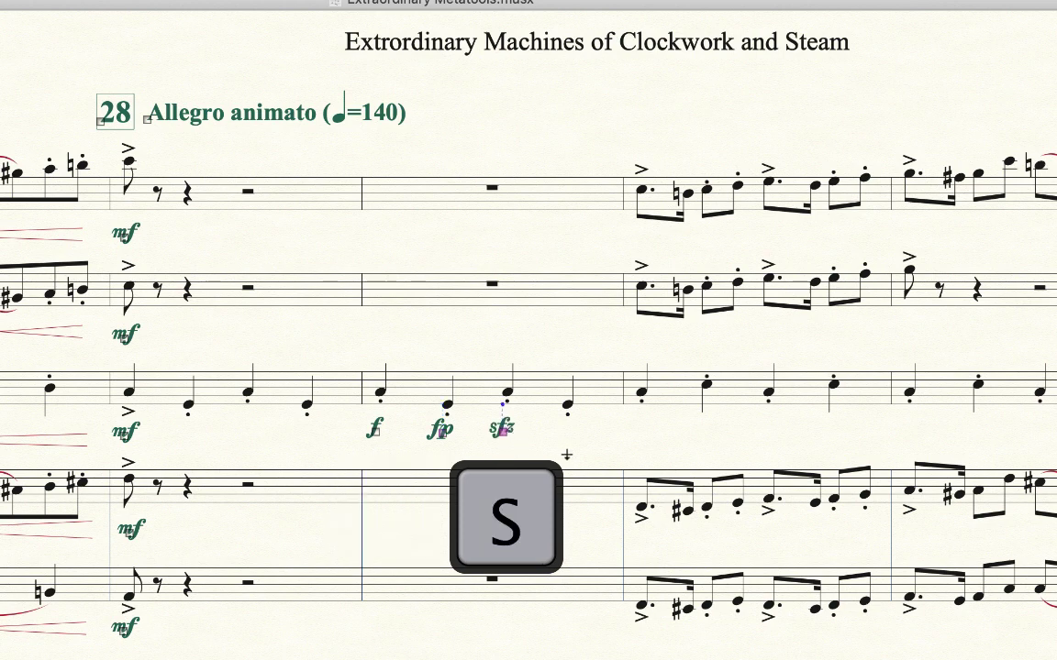
pyautogui.press('s')
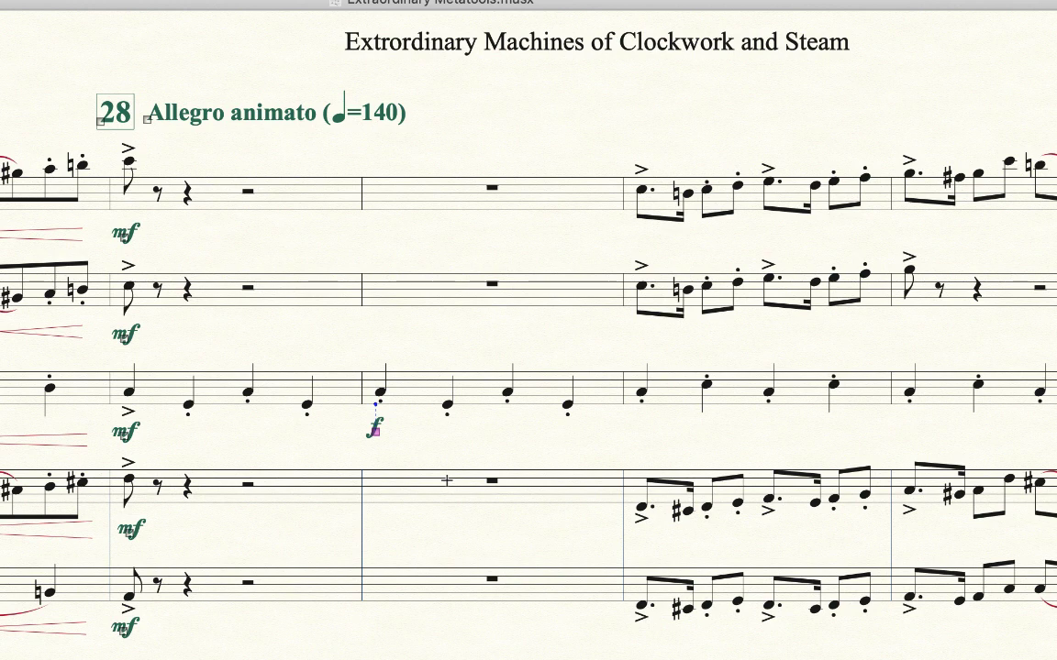
pyautogui.moveTo(375, 446)
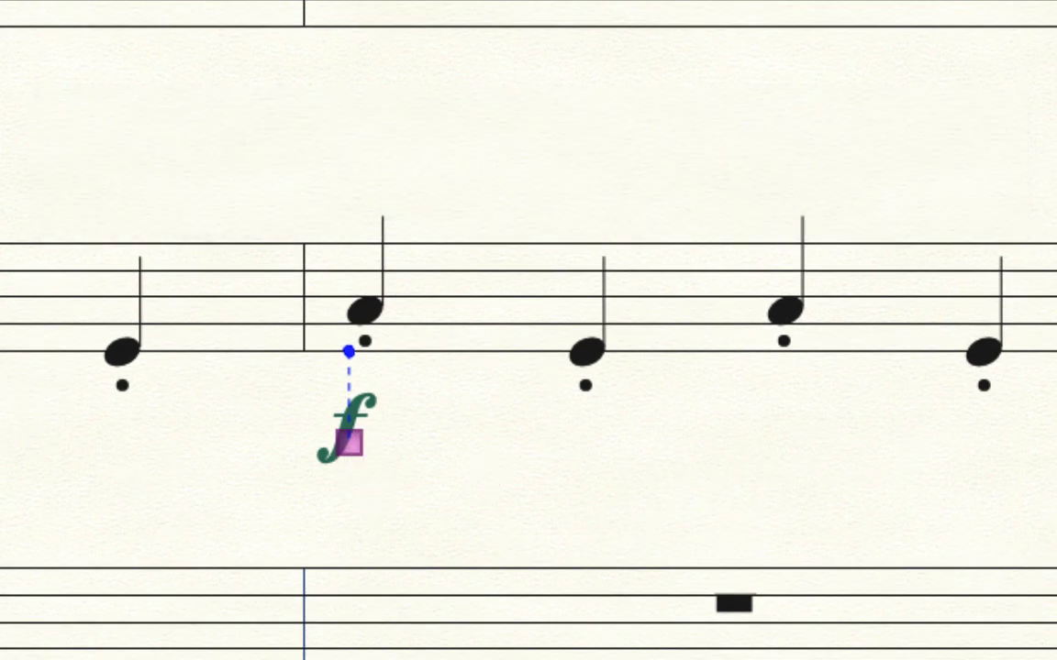
pyautogui.moveTo(484, 587)
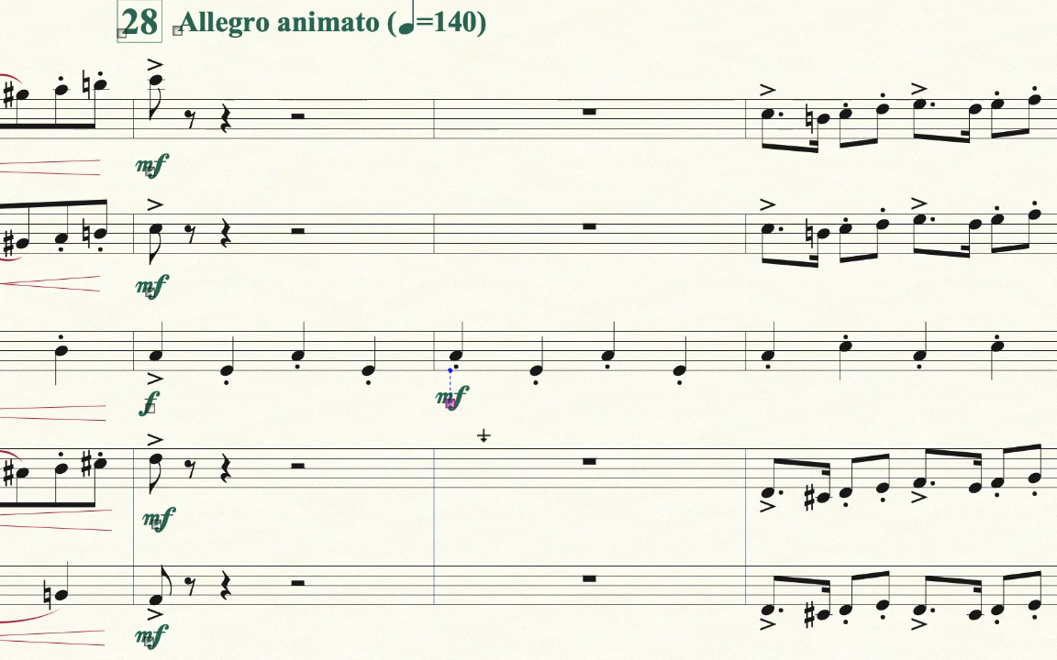
# Step: Place mf under the first bass-staff note of the measure following 28
pyautogui.press('f')
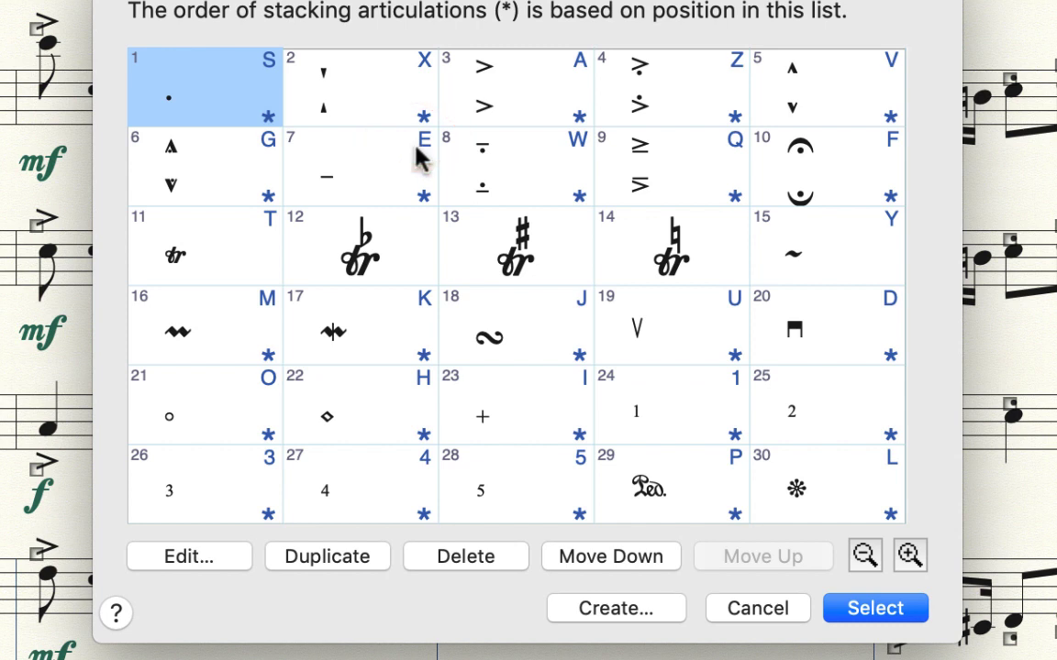
pyautogui.moveTo(338, 187)
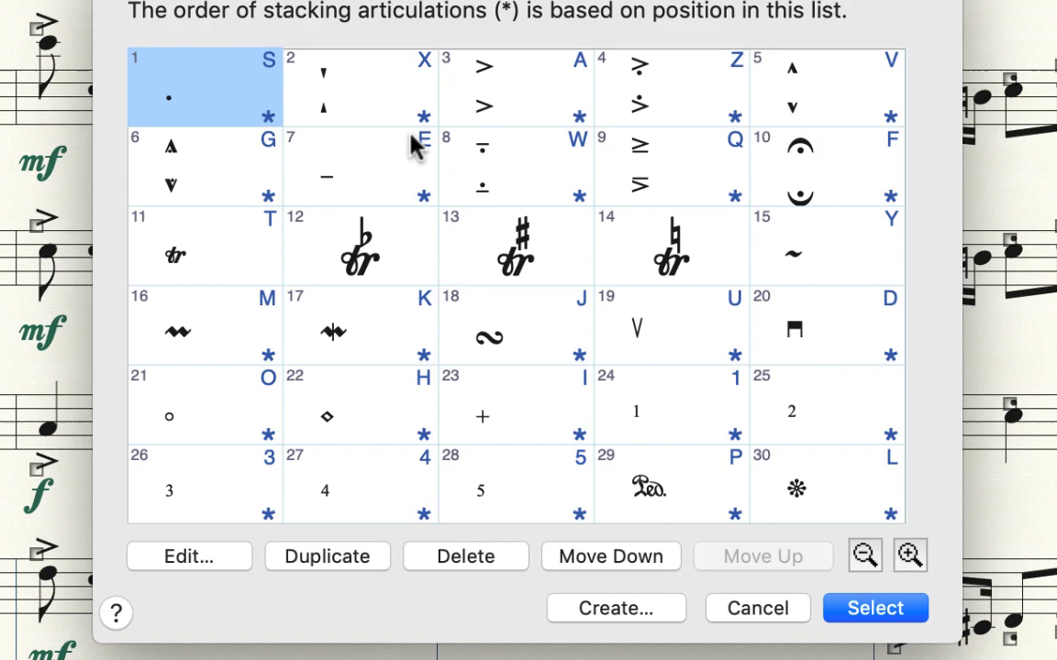
# Step: Choose the plain tenuto articulation as the new L metatool assignment and confirm
pyautogui.click(873, 609)
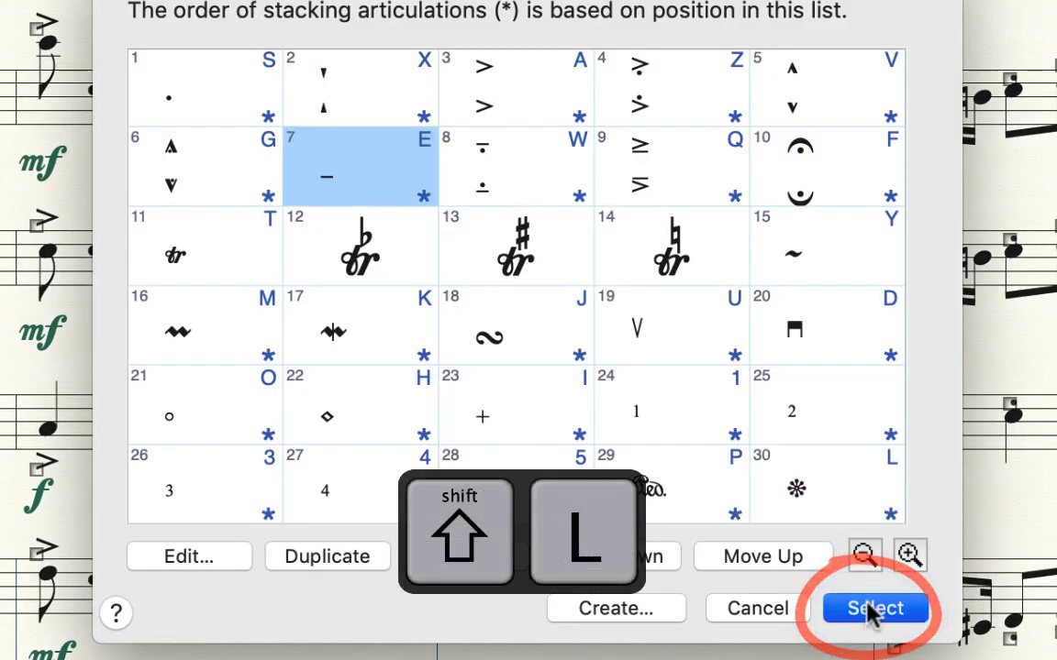
pyautogui.click(874, 607)
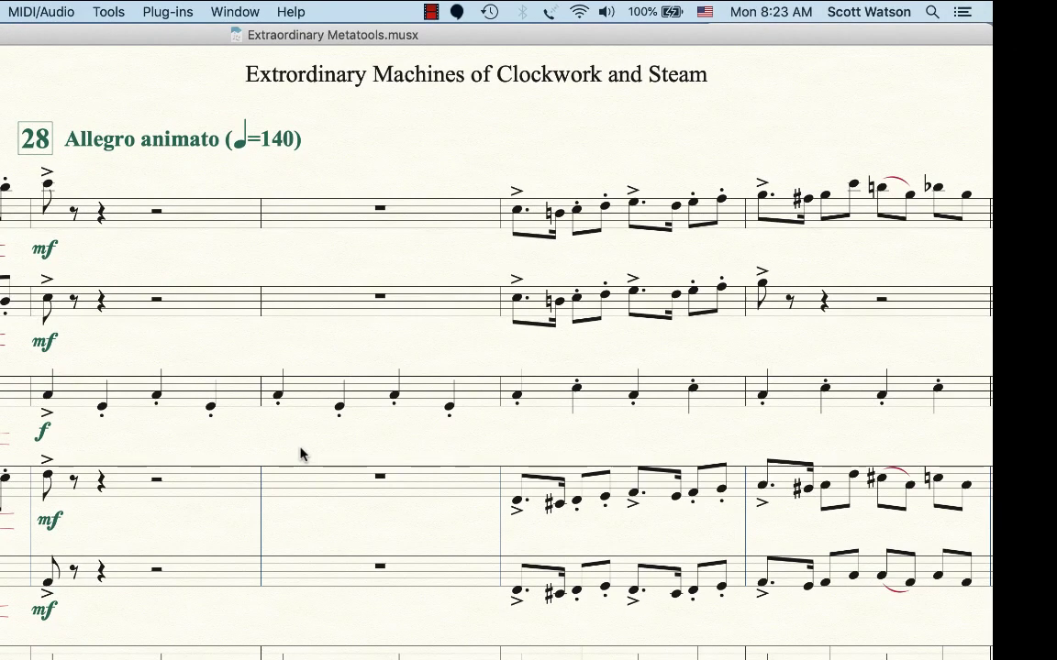
pyautogui.moveTo(53, 421)
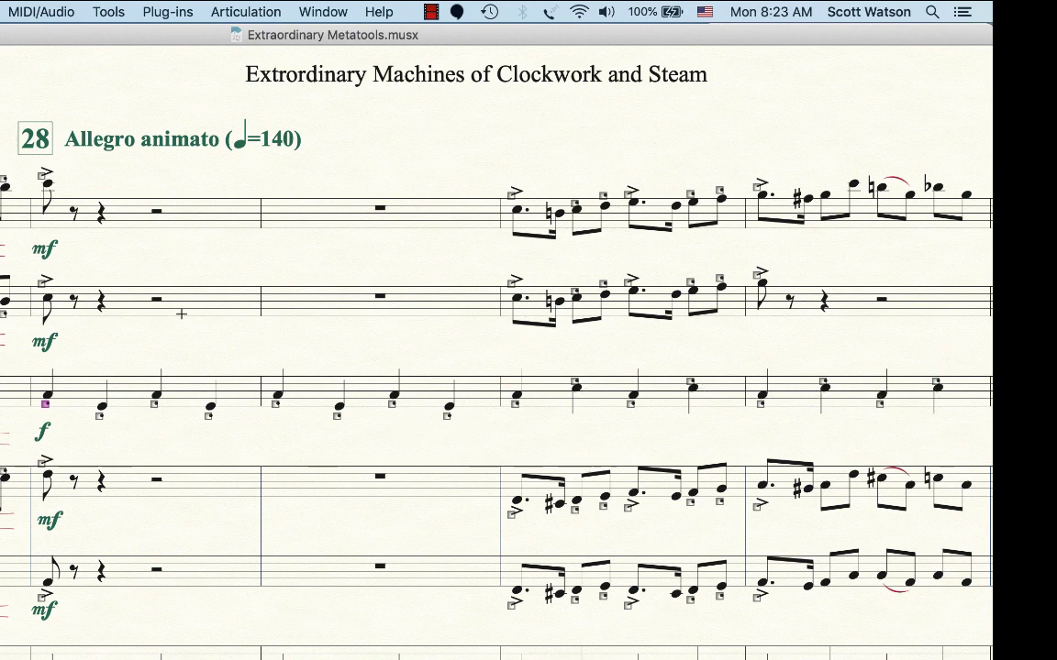
# Step: Toggle off the staccato dots on the bass-staff quarter notes with the articulation metatool
pyautogui.click(52, 400)
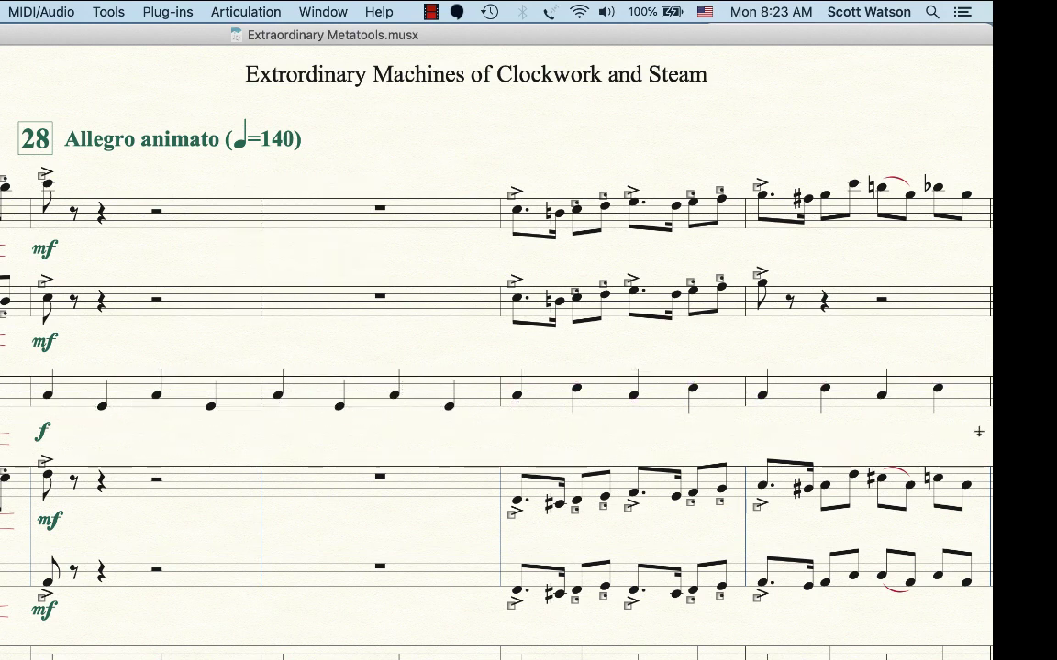
pyautogui.moveTo(488, 418)
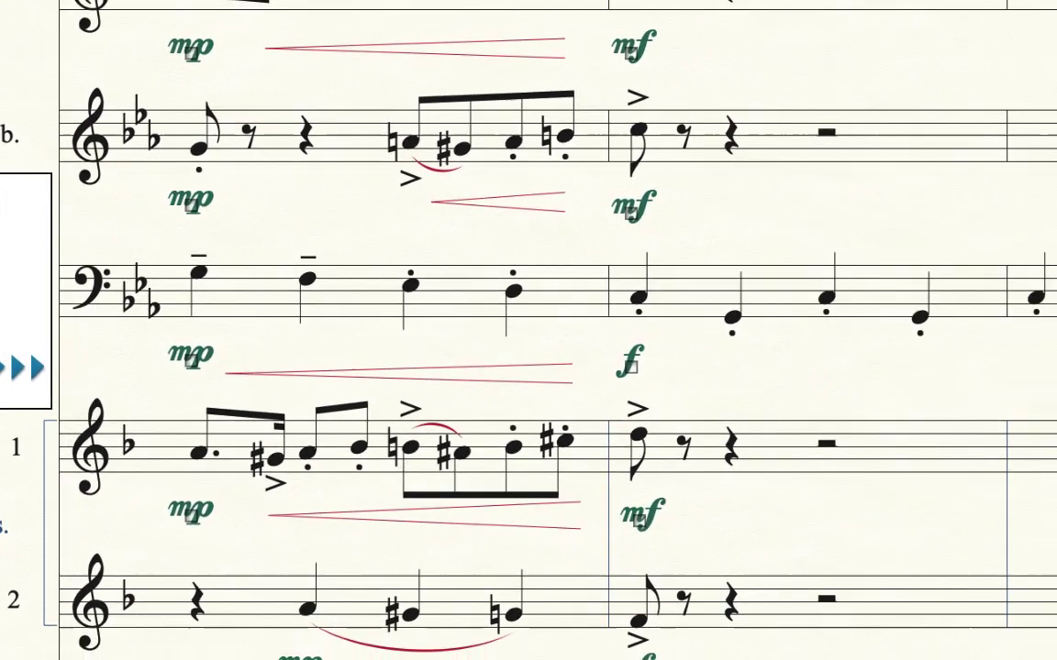
pyautogui.hscroll(3)
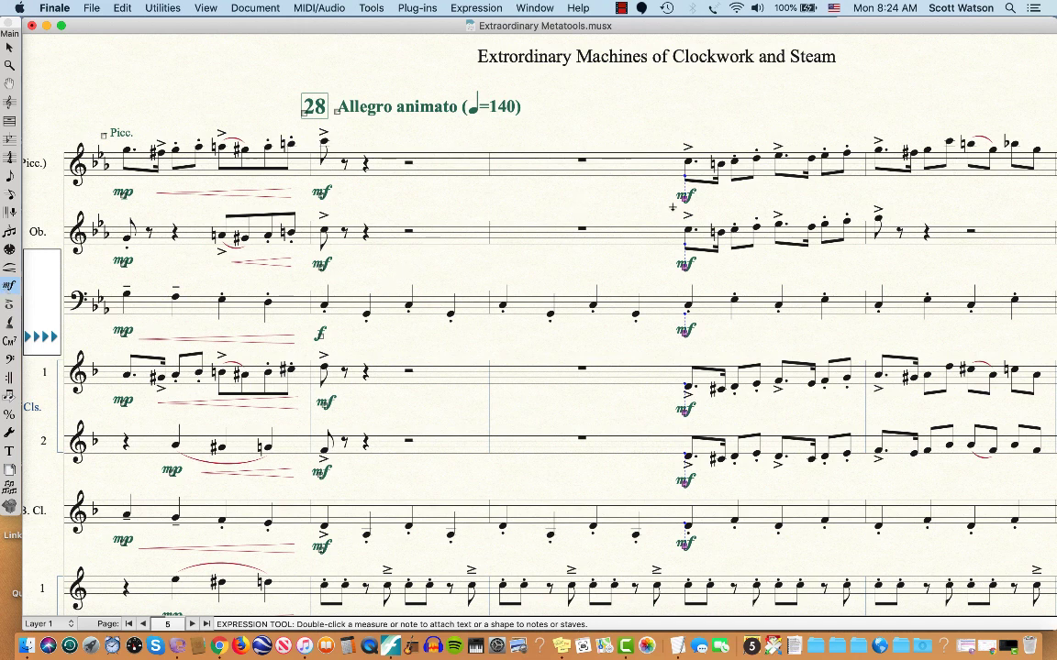
# Step: Add a boxed measure-number rehearsal mark reading 30 above the top staff at measure 30
pyautogui.press('shift+m')
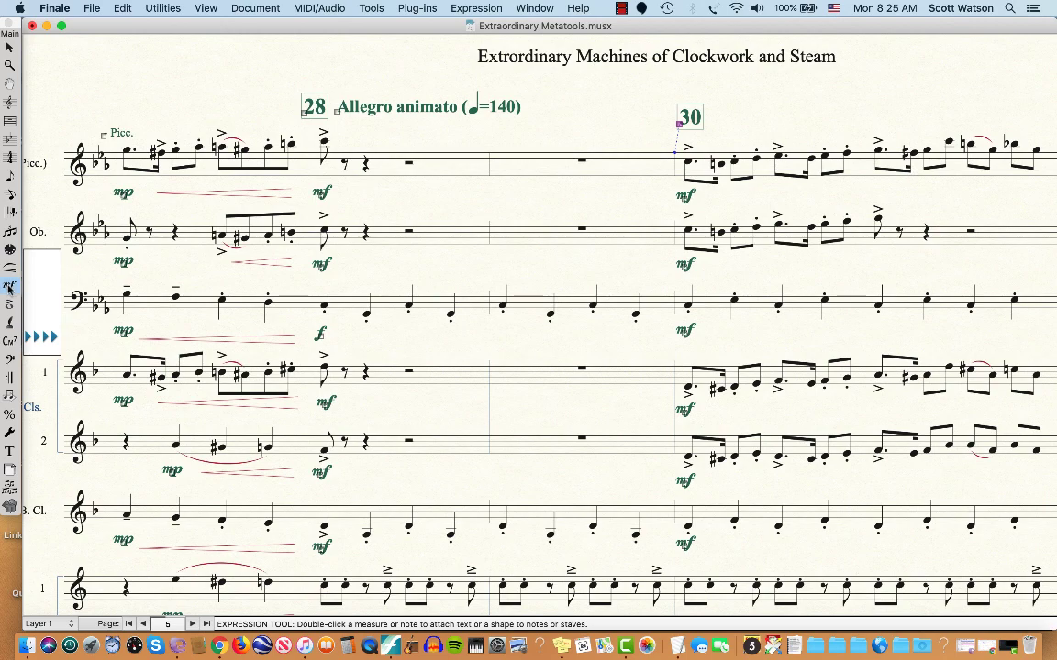
# Step: Edit the Auto-Sequencing Measure Number rehearsal mark, keeping Measure Number as its style
pyautogui.press('shift+m')
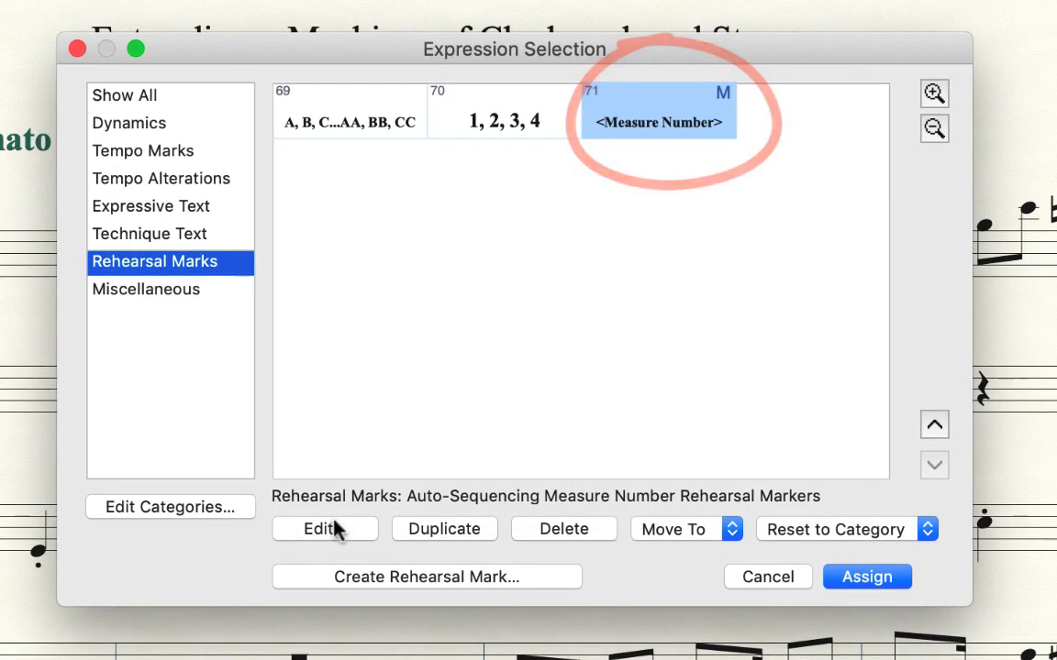
pyautogui.click(323, 529)
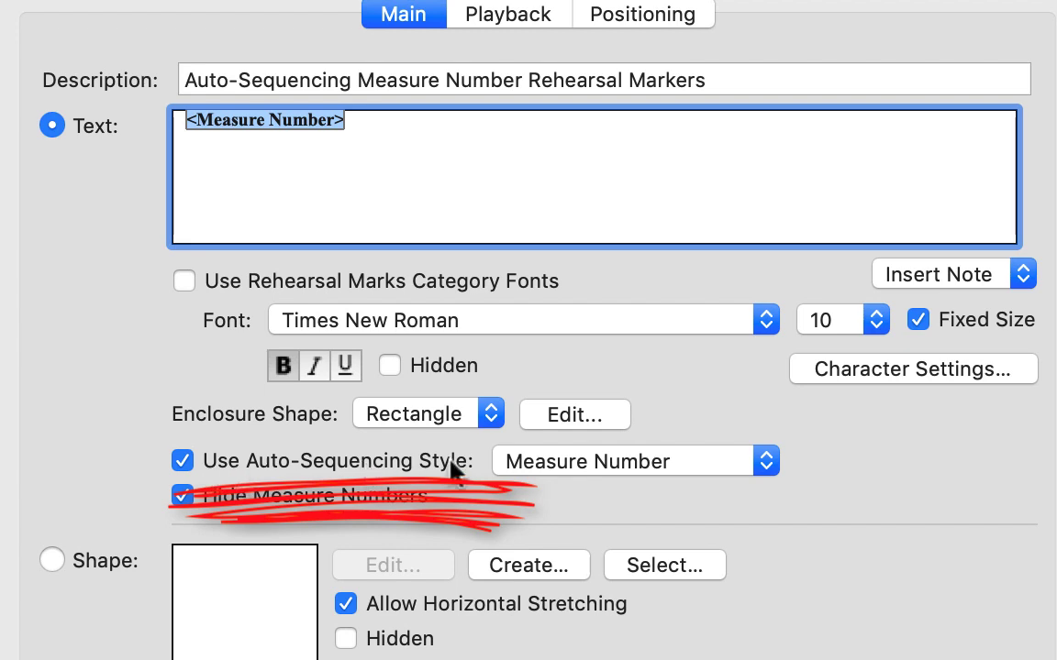
pyautogui.click(635, 460)
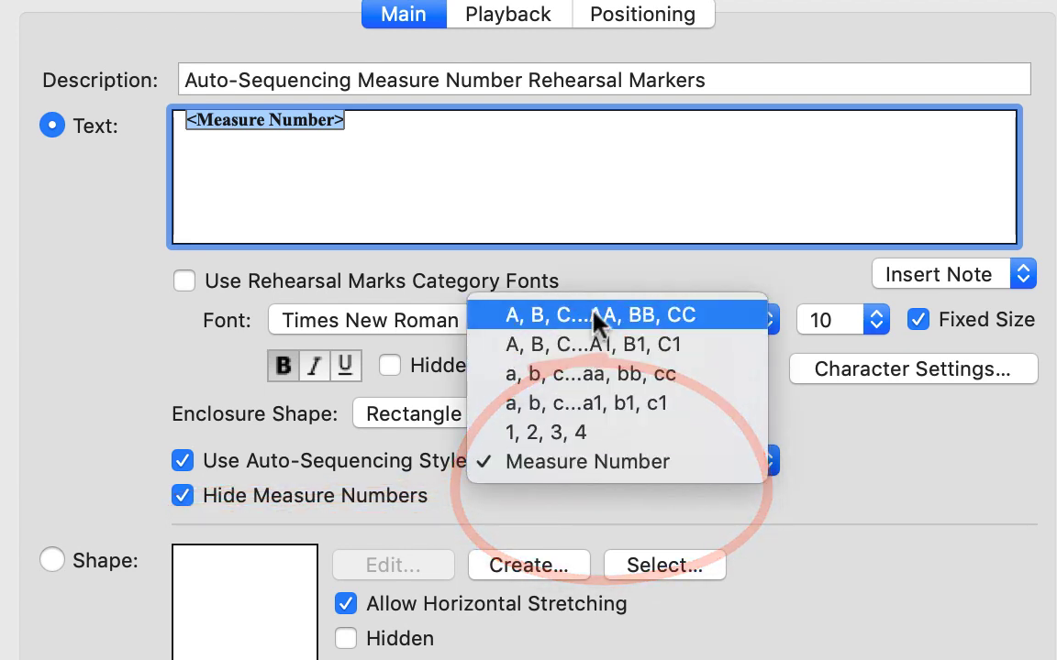
pyautogui.moveTo(598, 477)
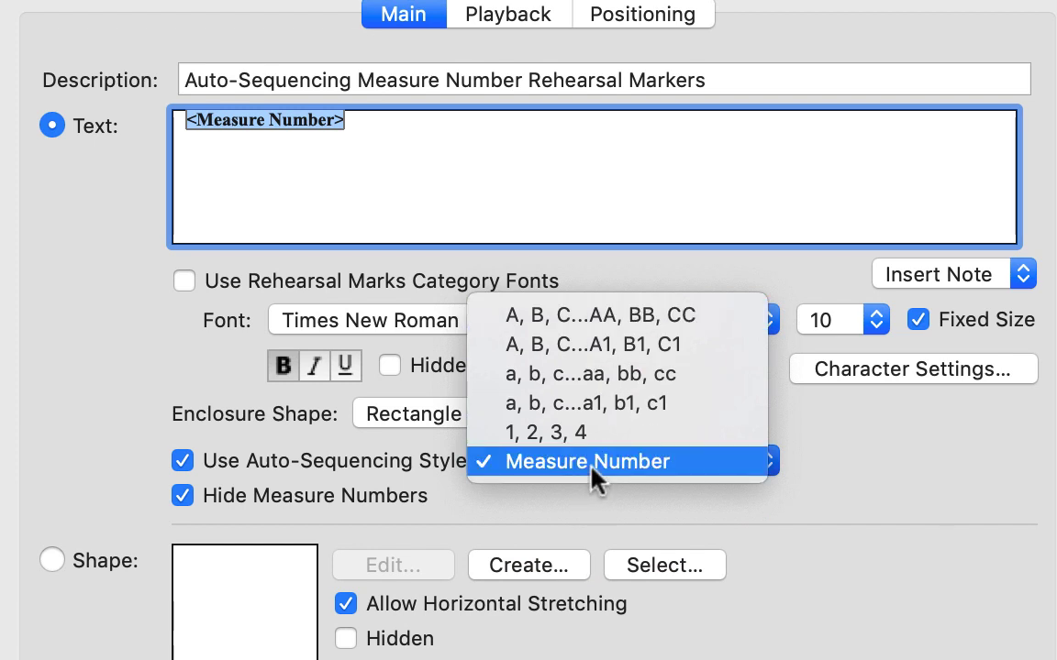
pyautogui.click(587, 462)
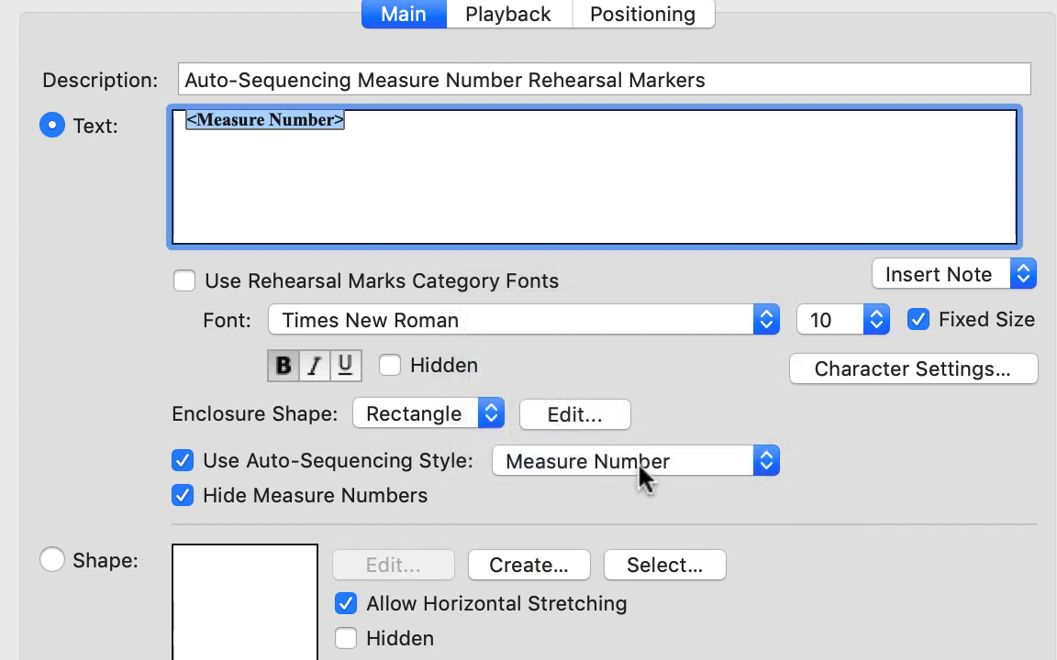
pyautogui.click(633, 461)
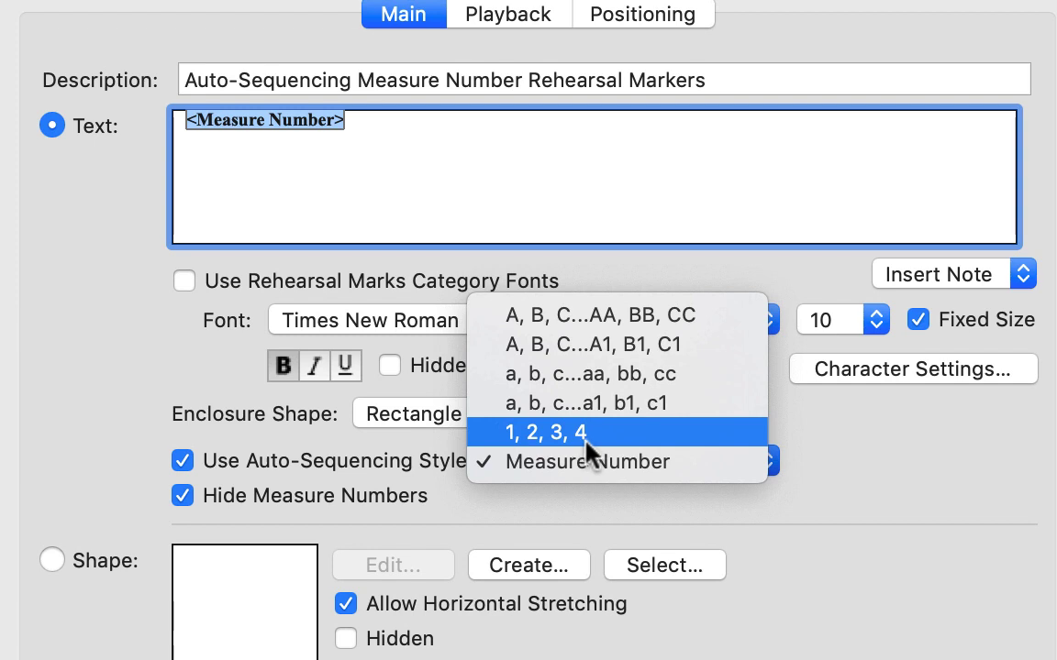
pyautogui.moveTo(596, 455)
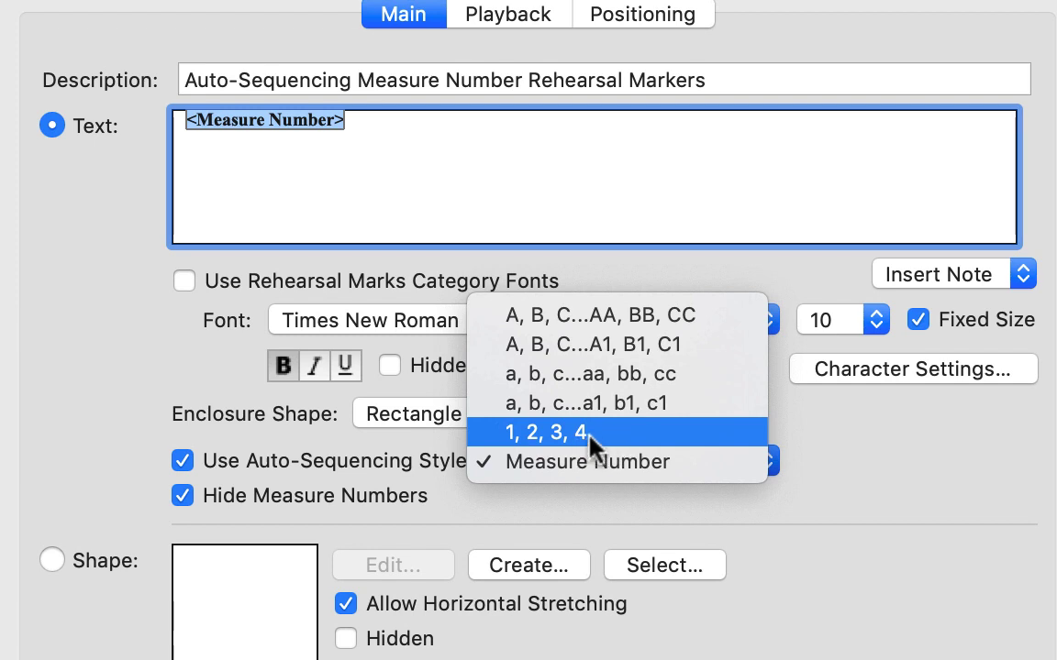
pyautogui.moveTo(653, 492)
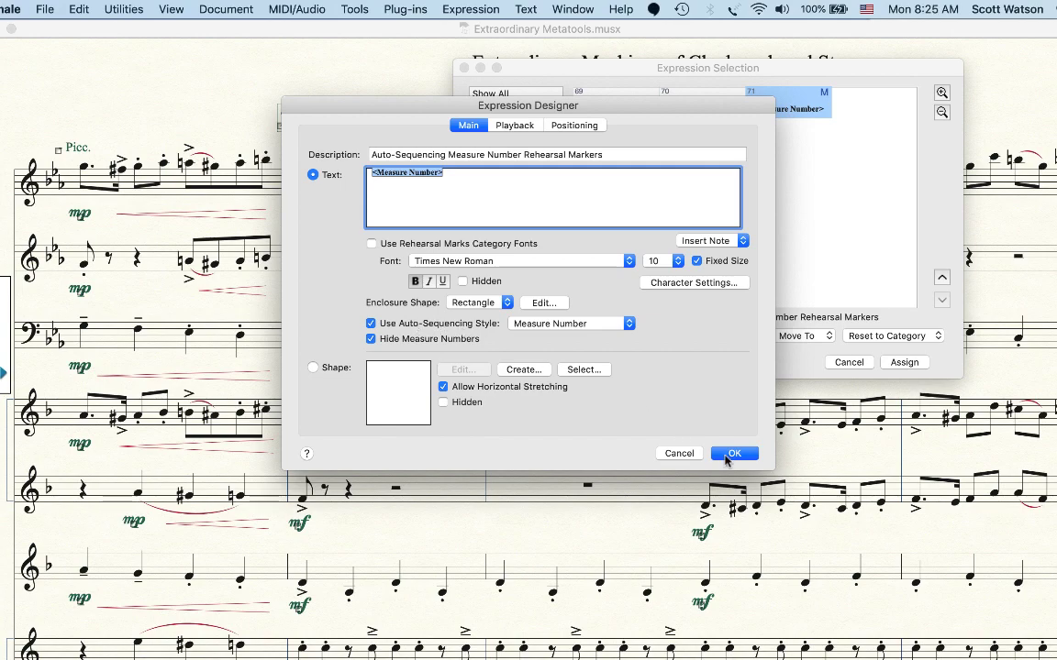
# Step: Accept the rehearsal mark settings and place a mark reading 36 at measure 36 with M
pyautogui.click(733, 453)
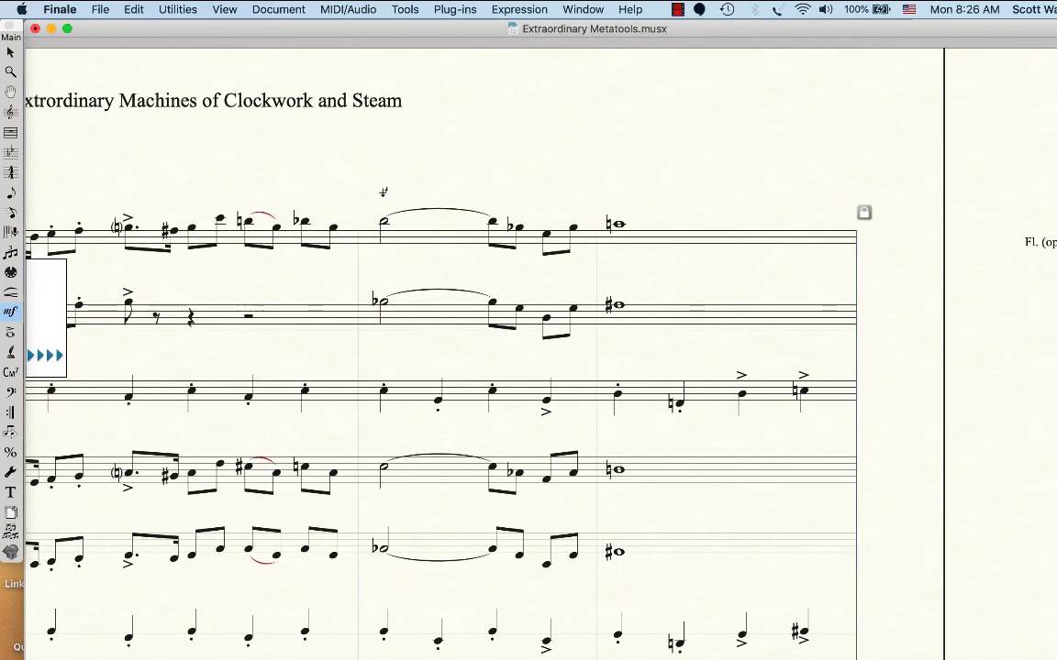
pyautogui.press('m')
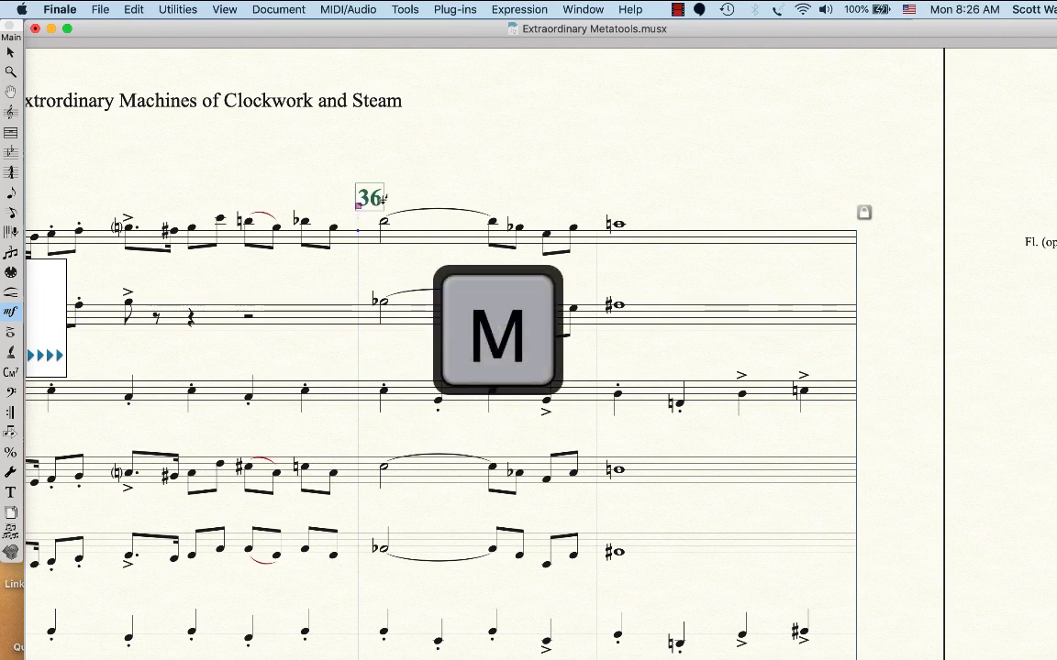